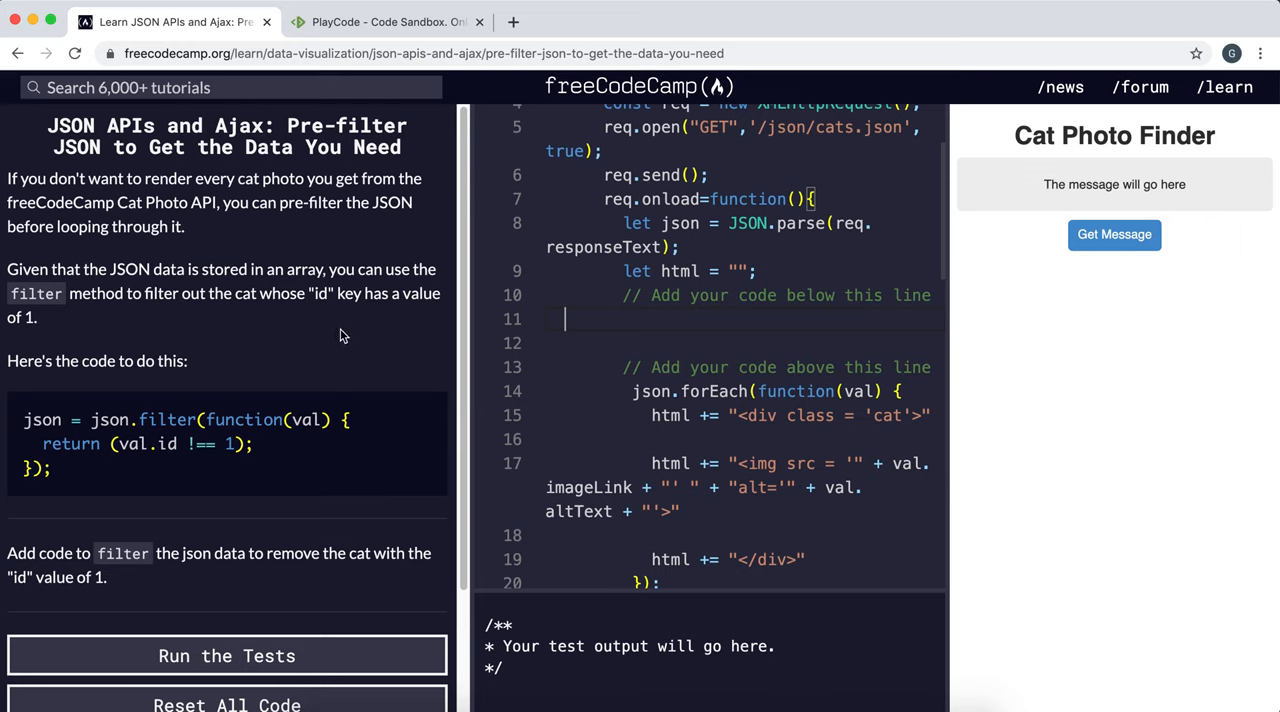
mouse_move(340, 356)
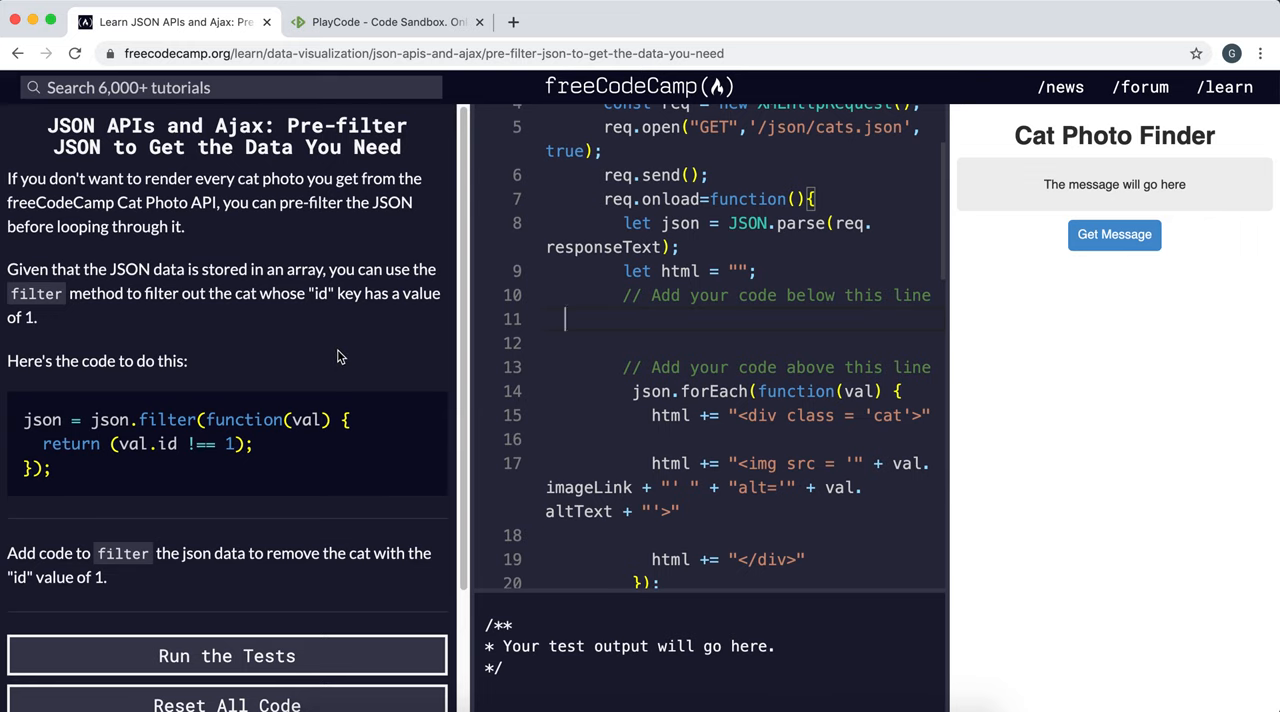
mouse_move(1034, 470)
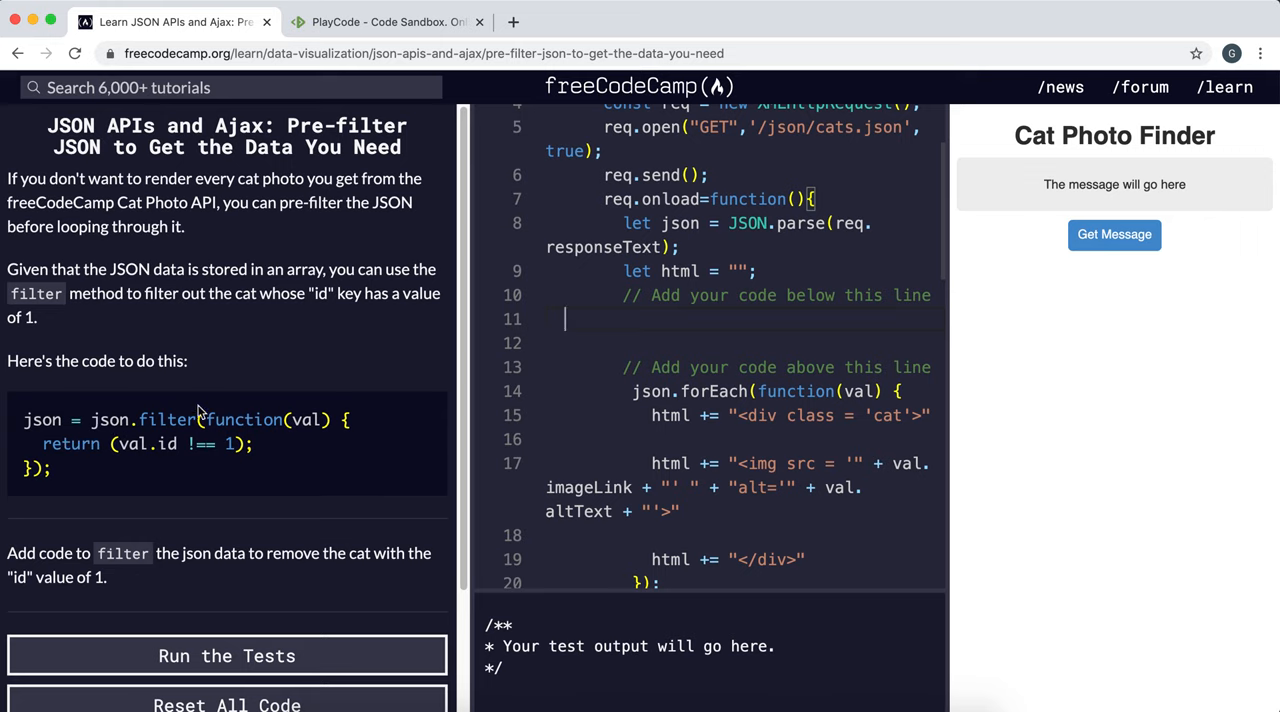
mouse_move(504, 344)
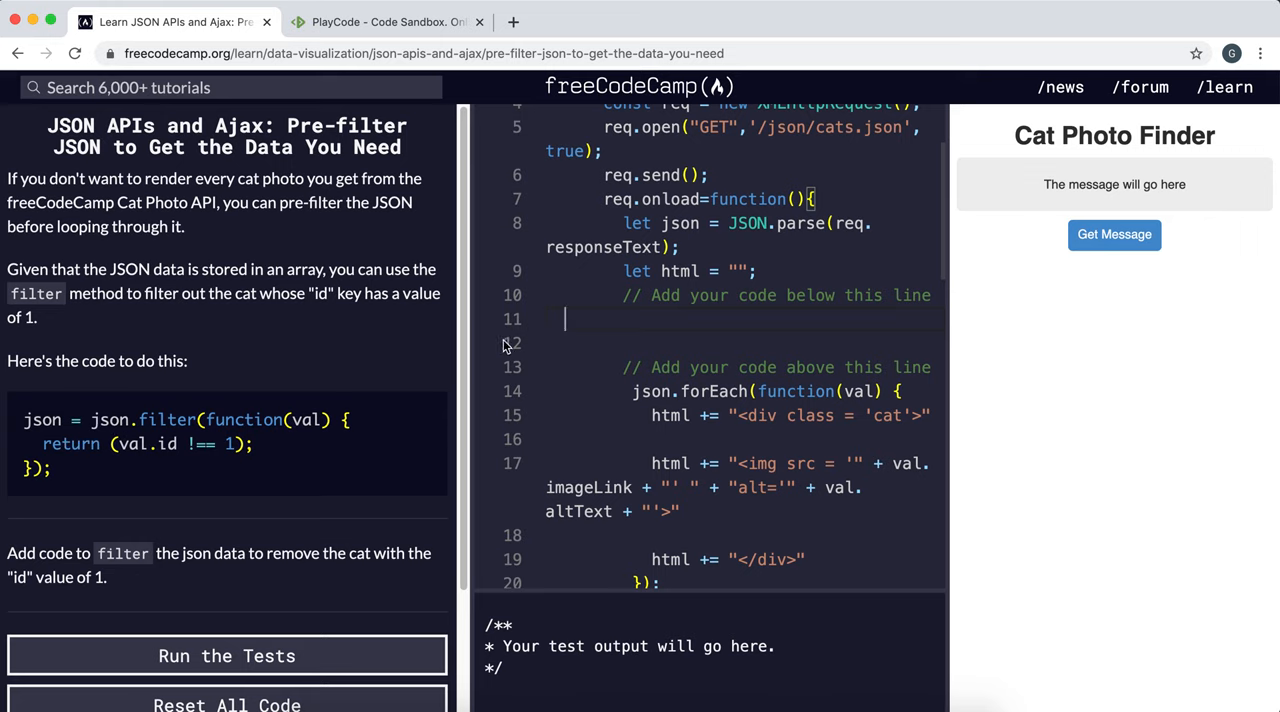
mouse_move(952, 522)
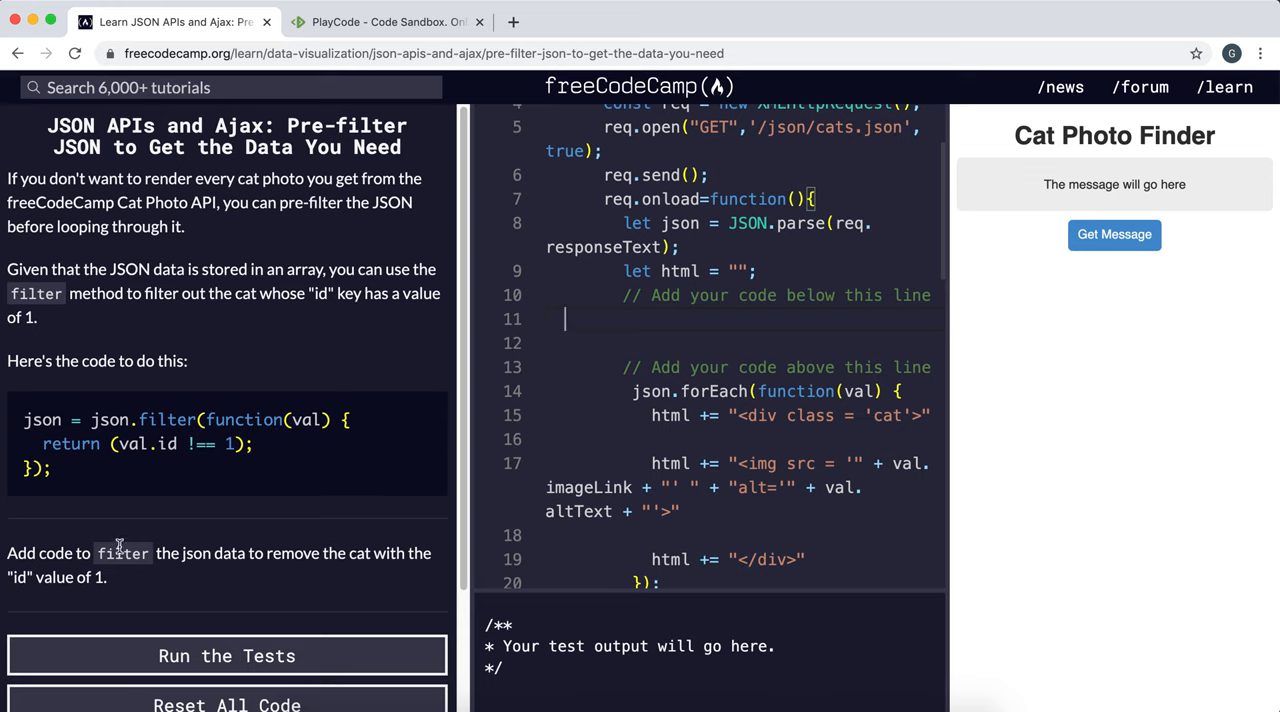
mouse_move(170, 572)
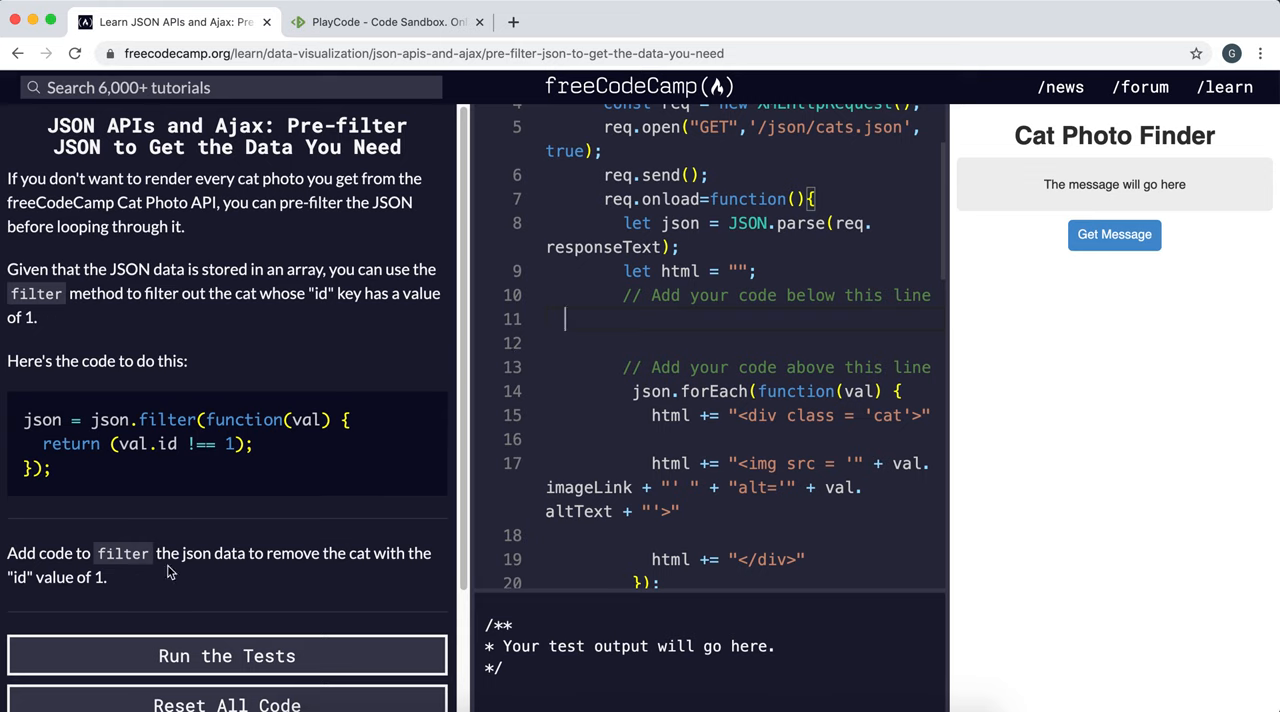
mouse_move(604, 356)
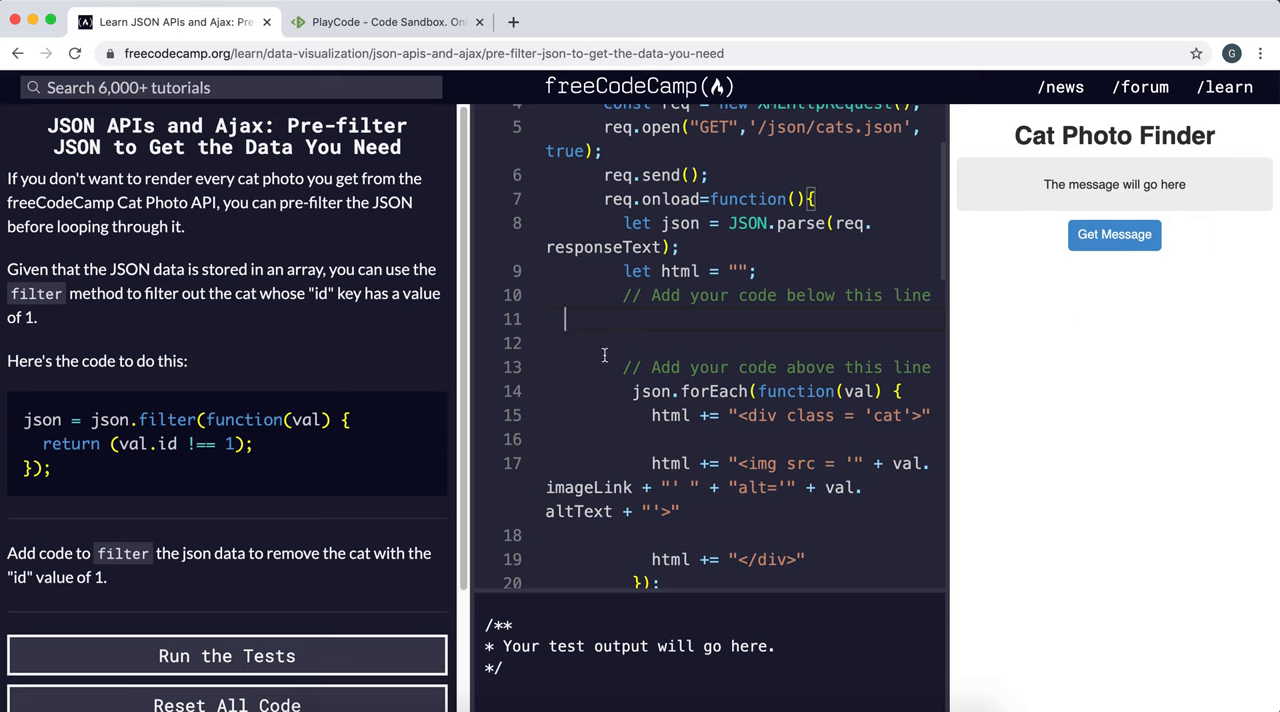
mouse_move(416, 424)
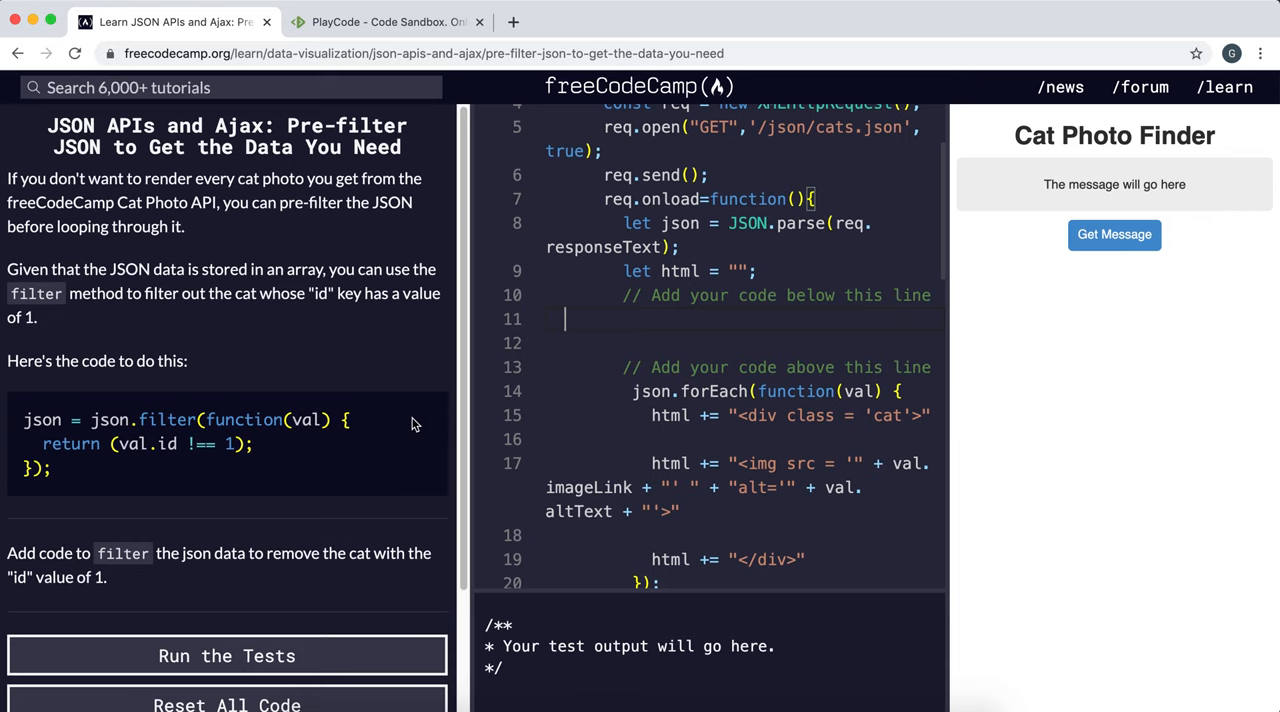
mouse_move(1176, 260)
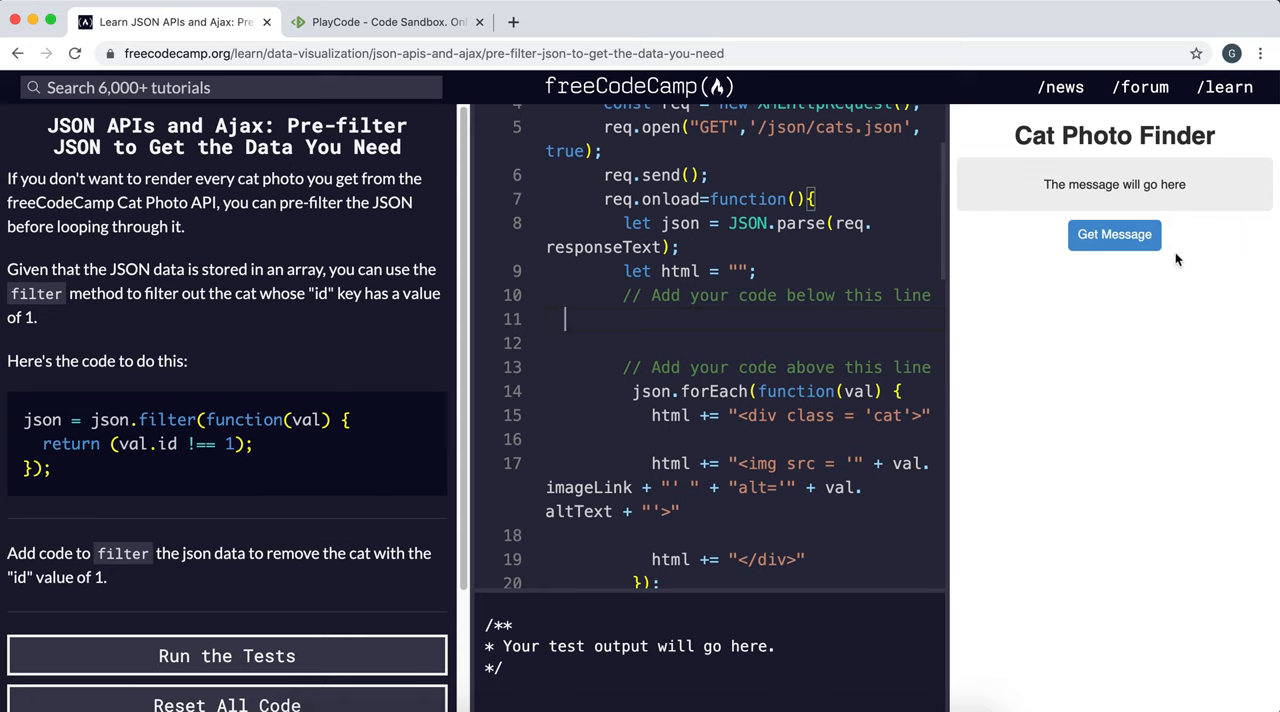
mouse_move(404, 348)
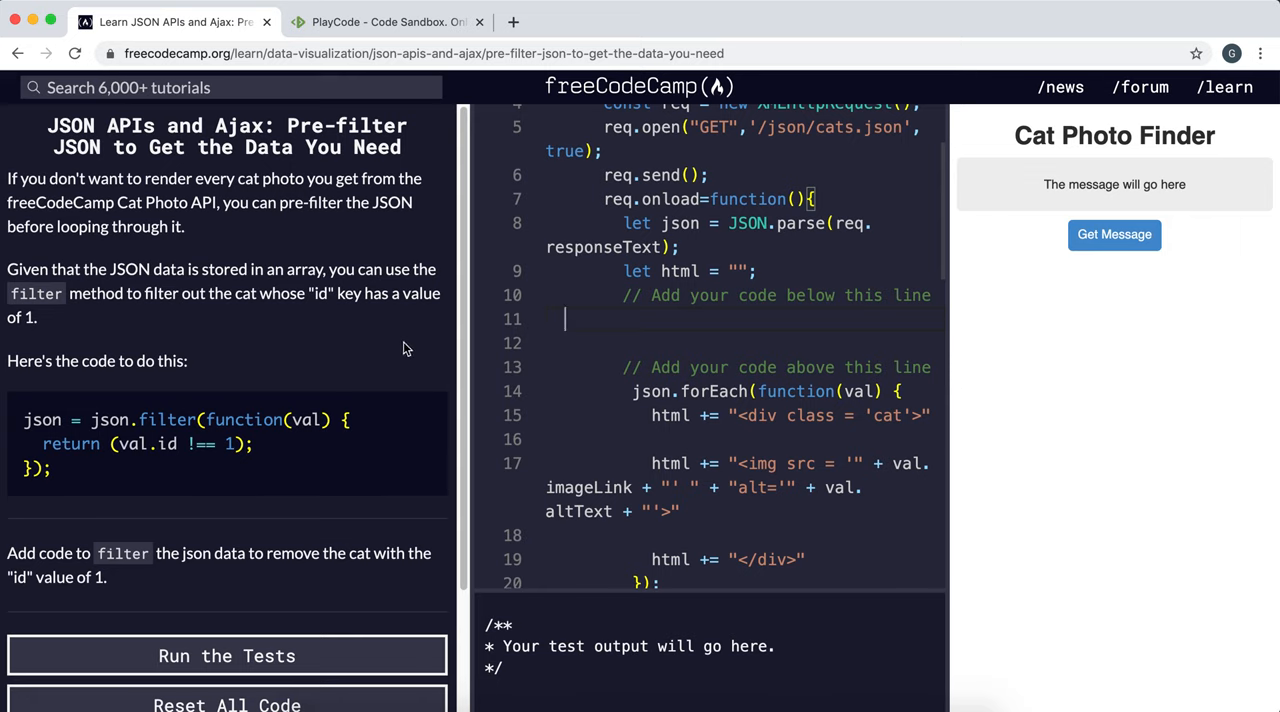
mouse_move(900, 364)
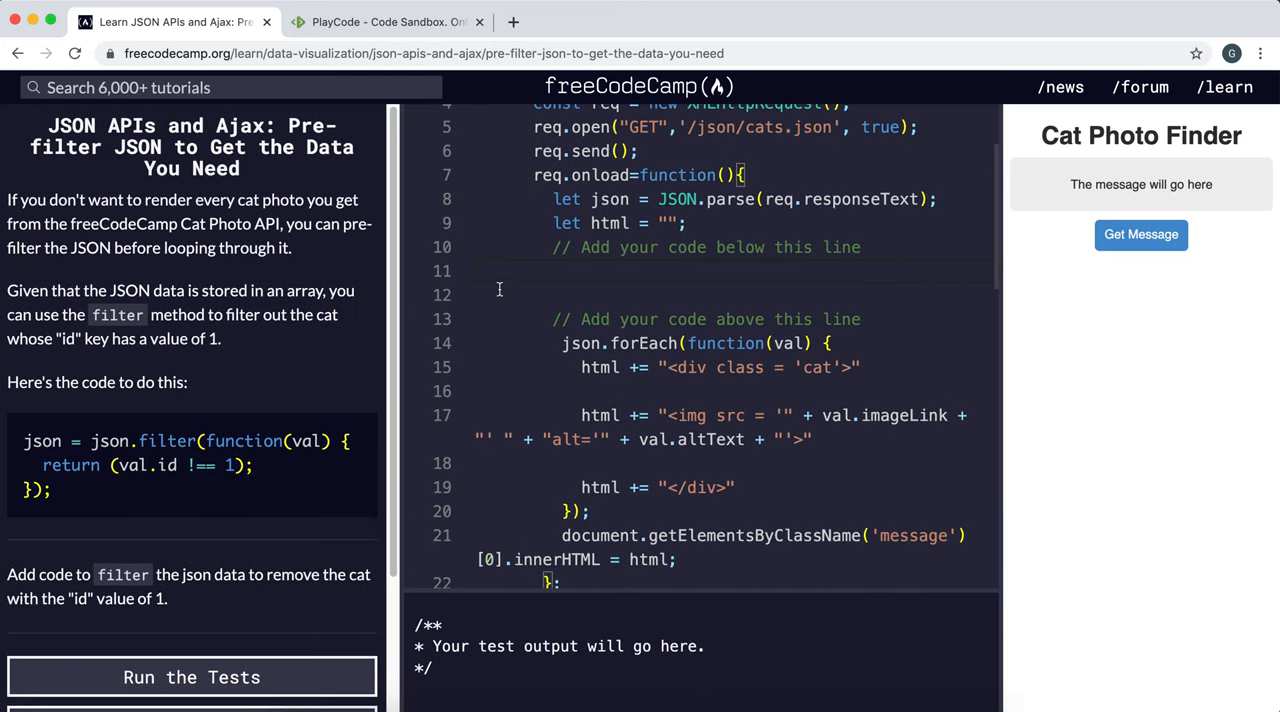
Write json = json.filter((cat) => { }) below the add-code comment with the caret inside the braces.
double_click(610, 200)
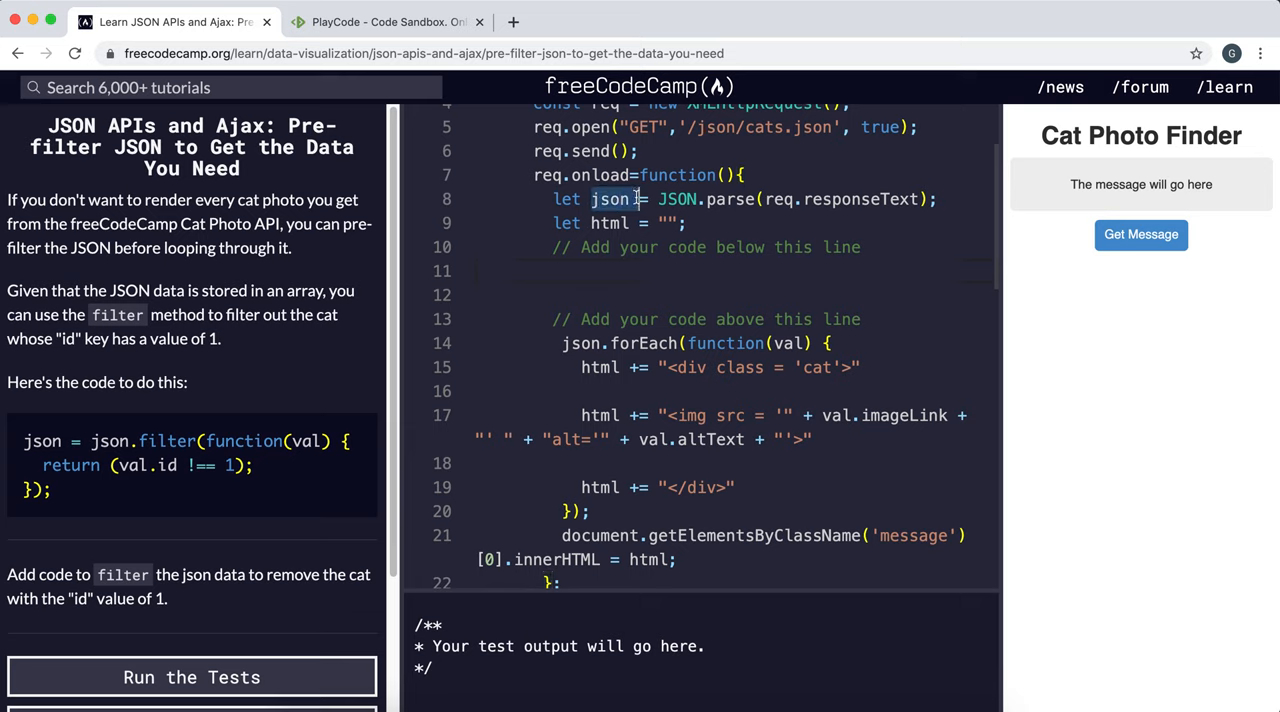
type("jso")
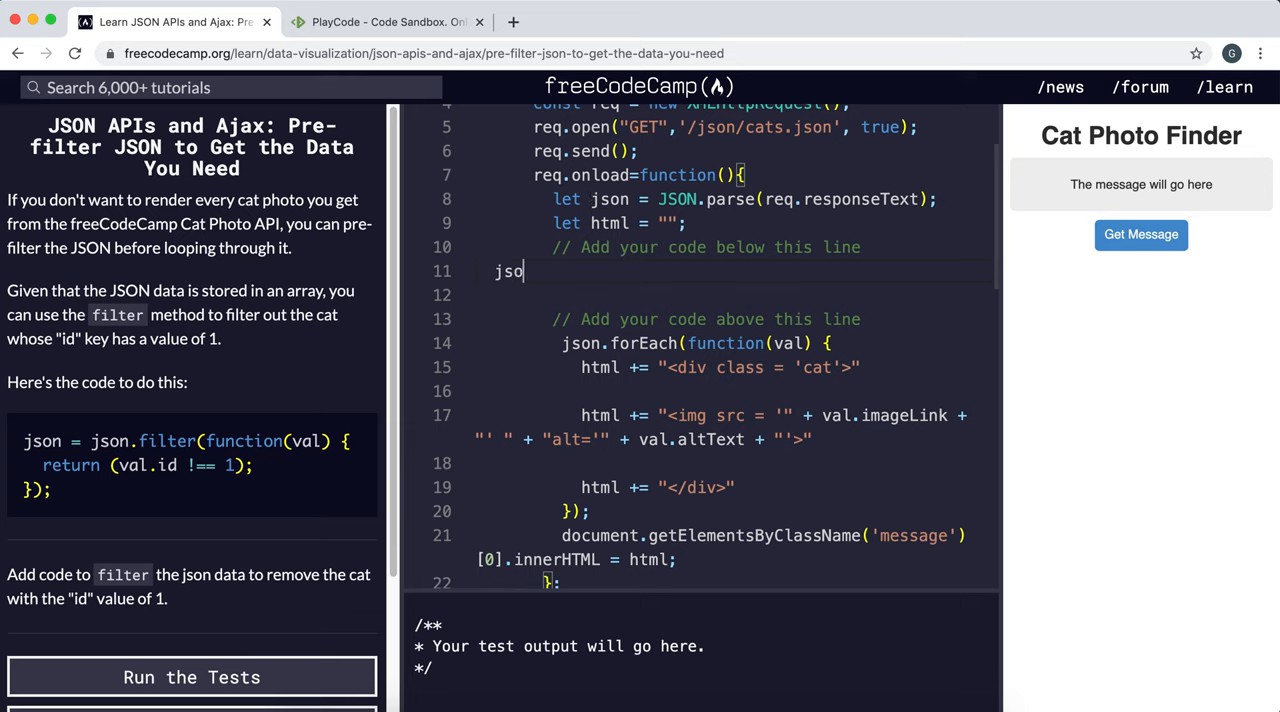
type("n = json.filter(() => {")
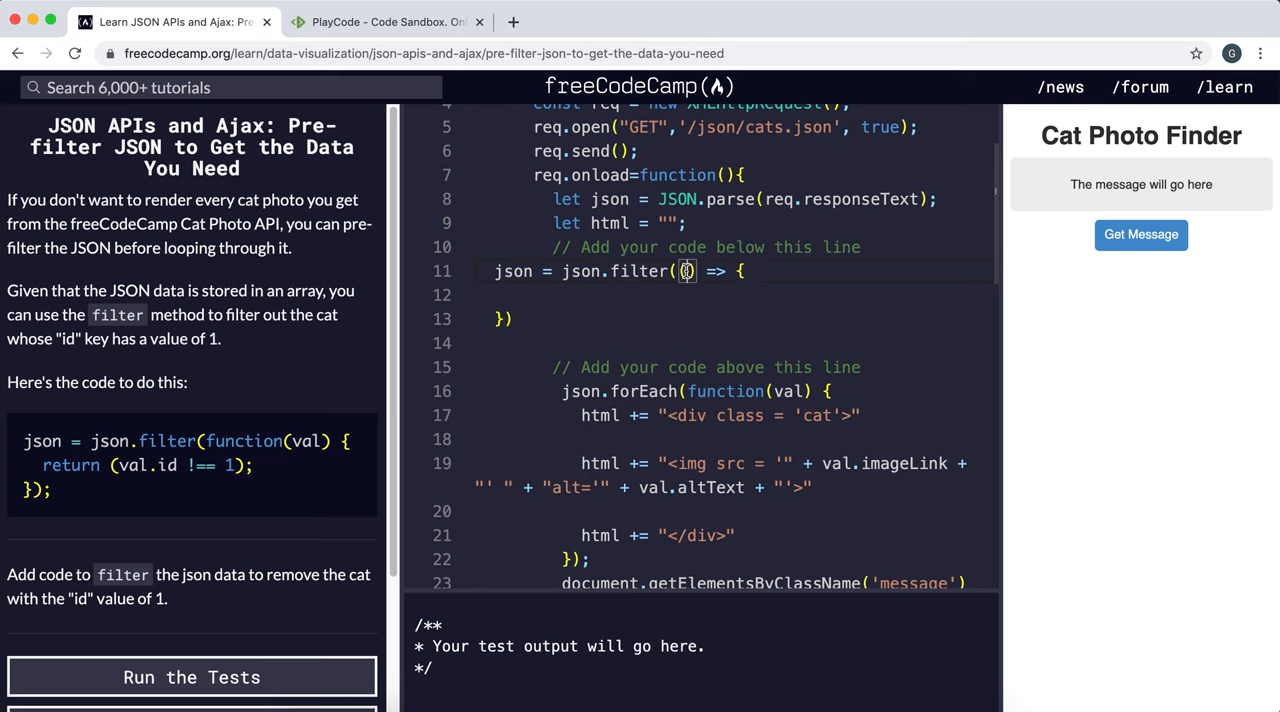
type("cat")
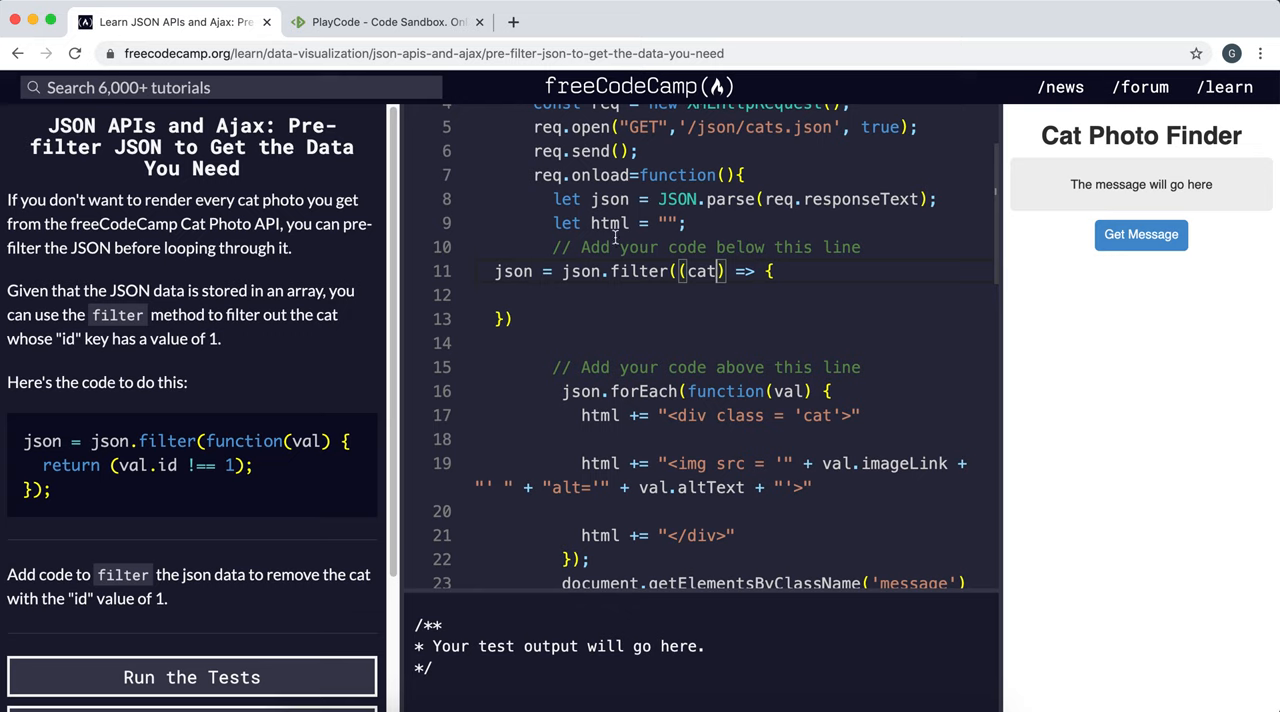
double_click(512, 272)
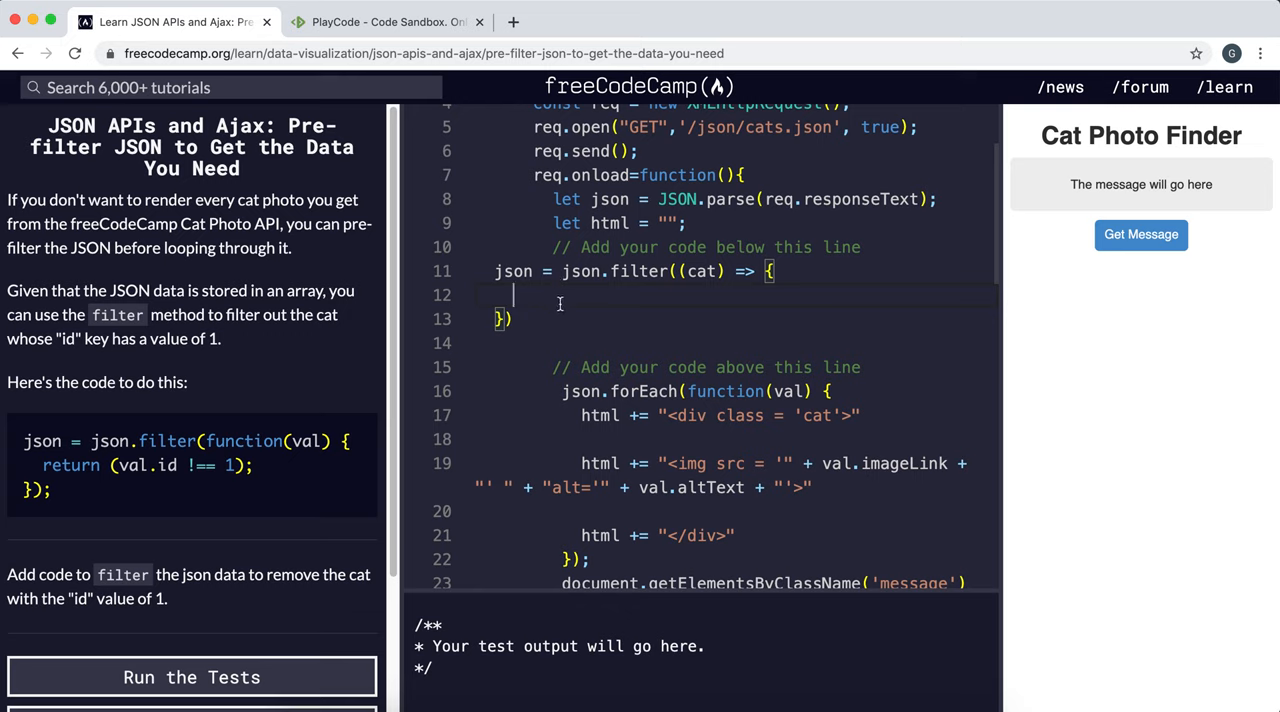
Make the filter callback return cat.id !== 1 to exclude the cat with id 1.
type("return")
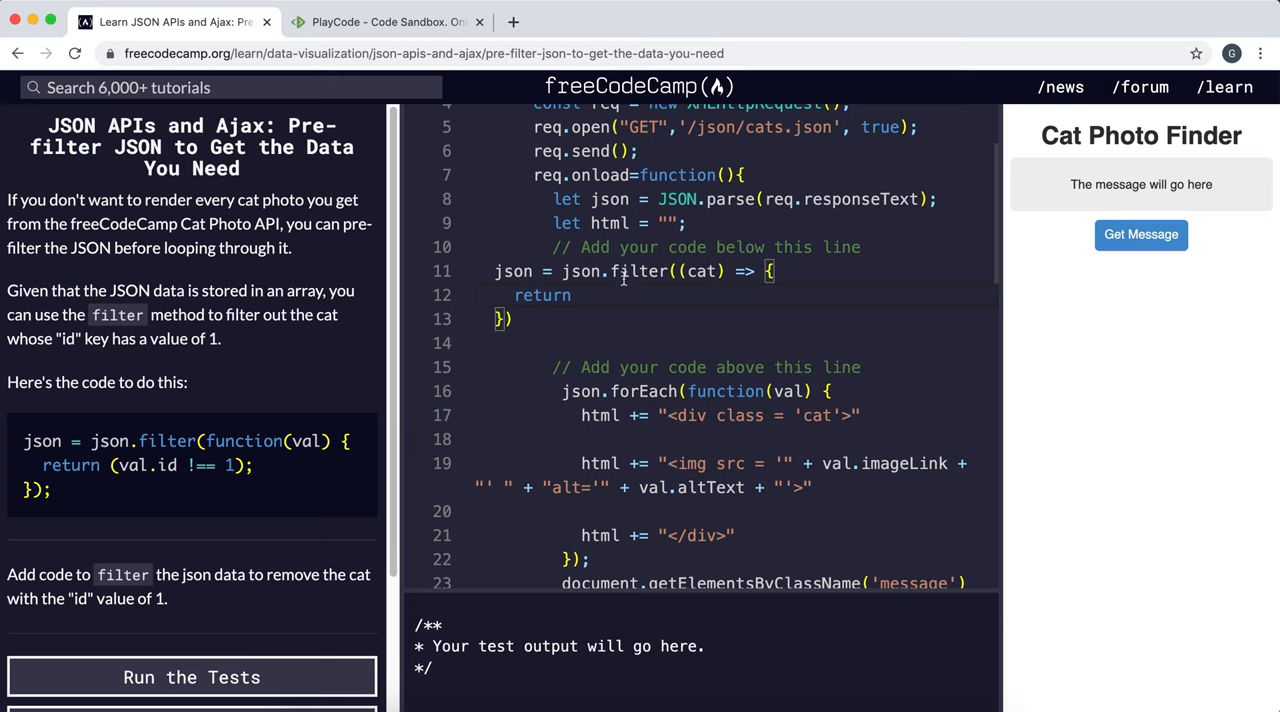
double_click(542, 294)
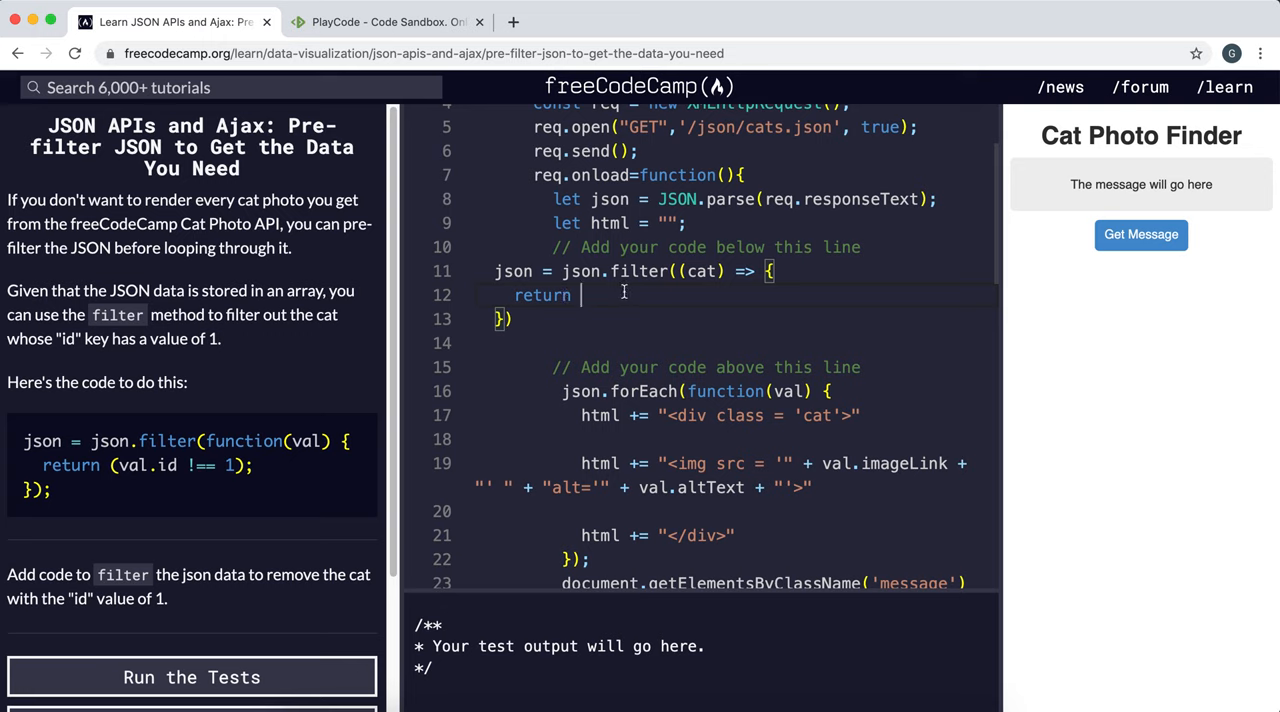
mouse_move(290, 598)
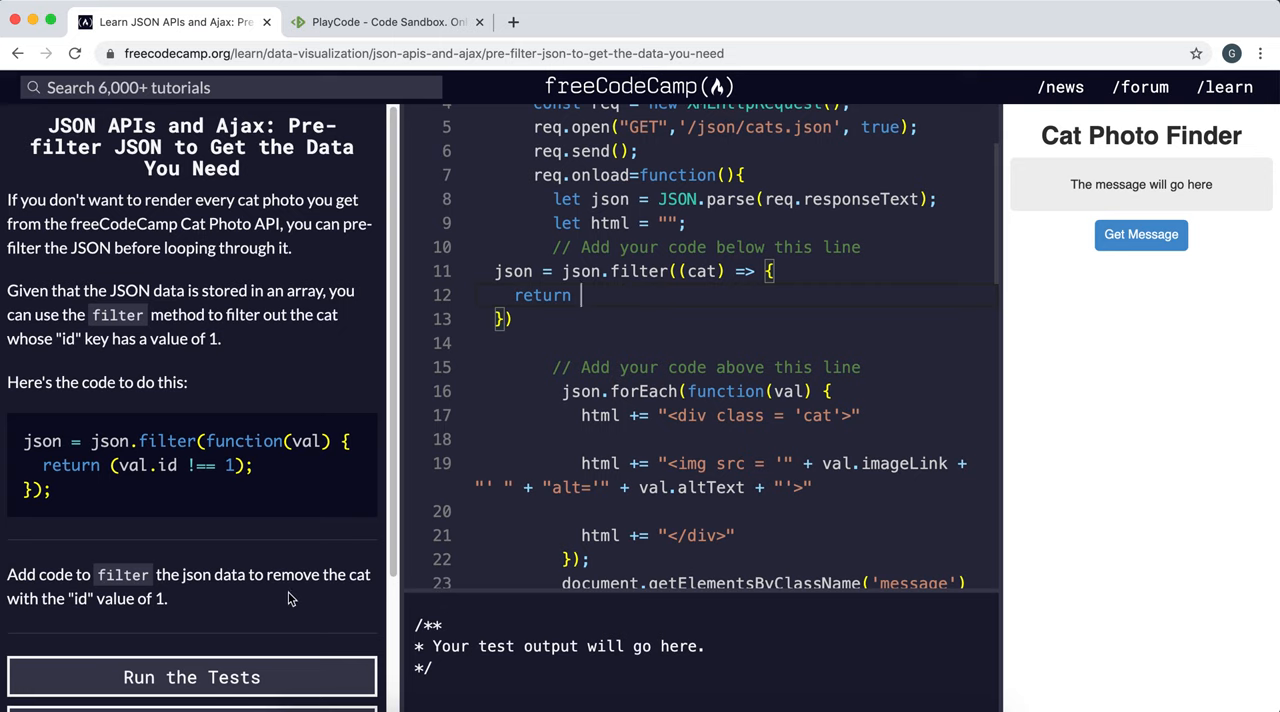
mouse_move(590, 296)
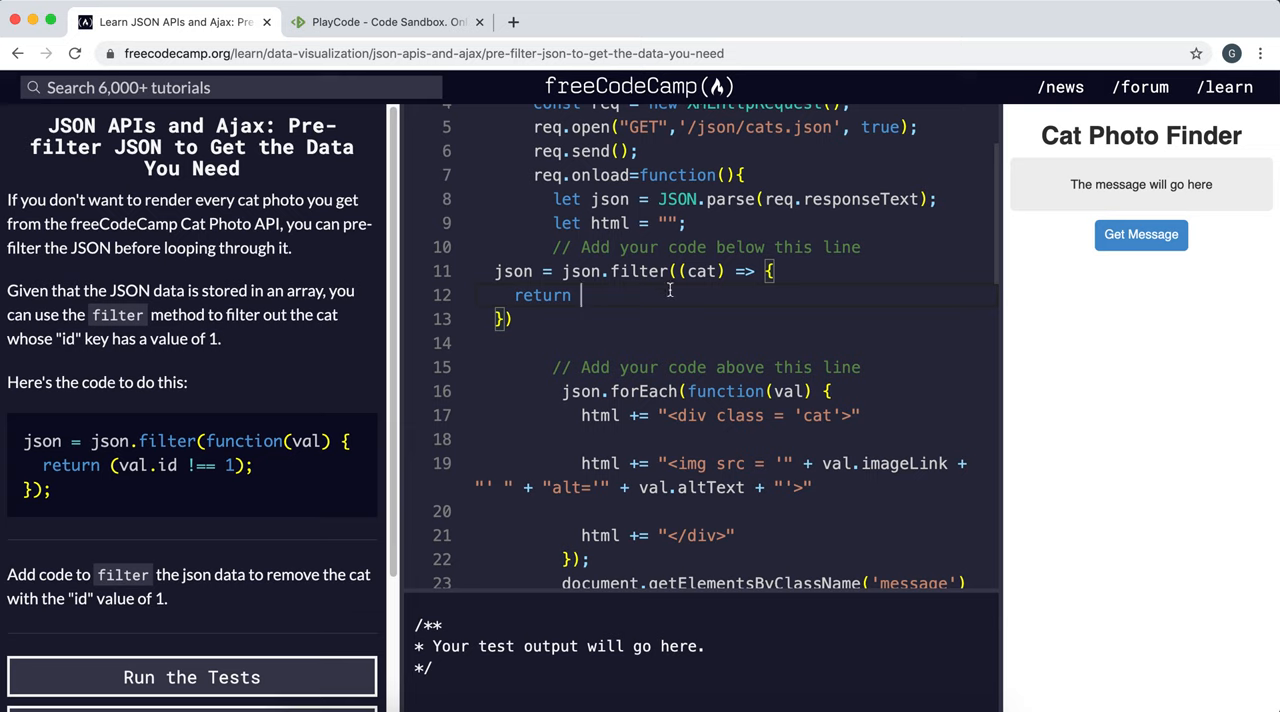
mouse_move(740, 304)
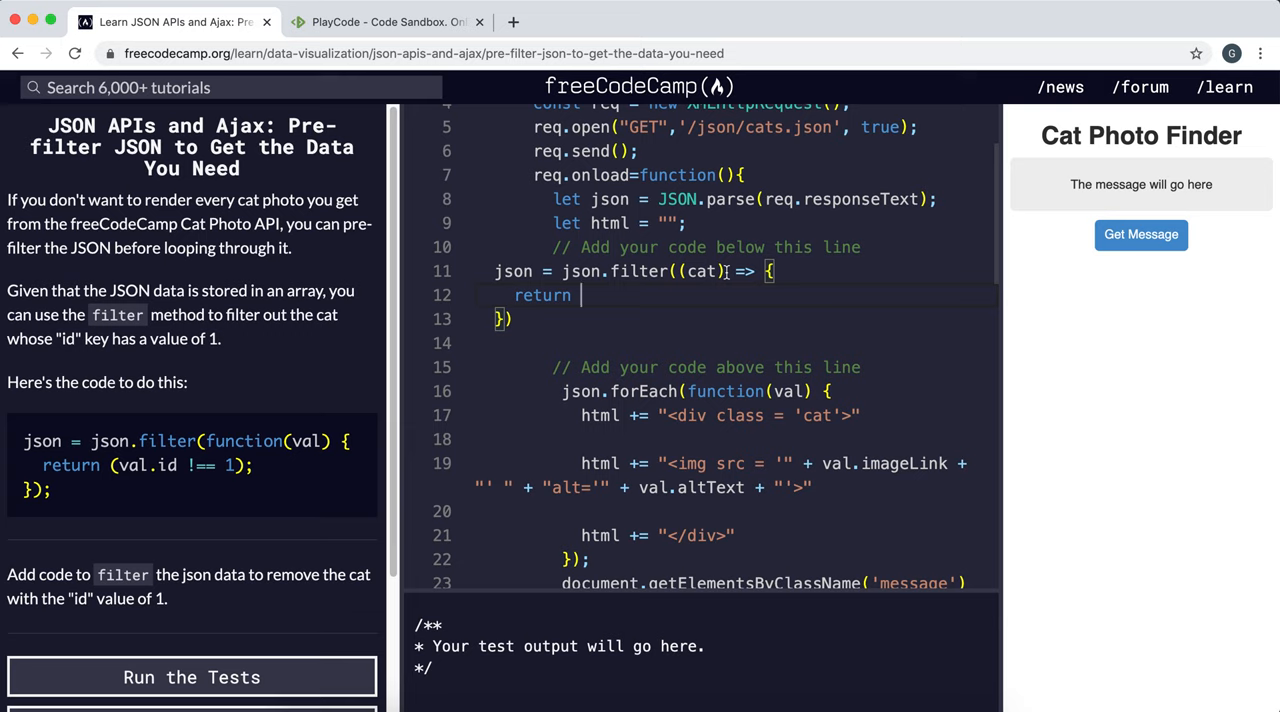
type("cat")
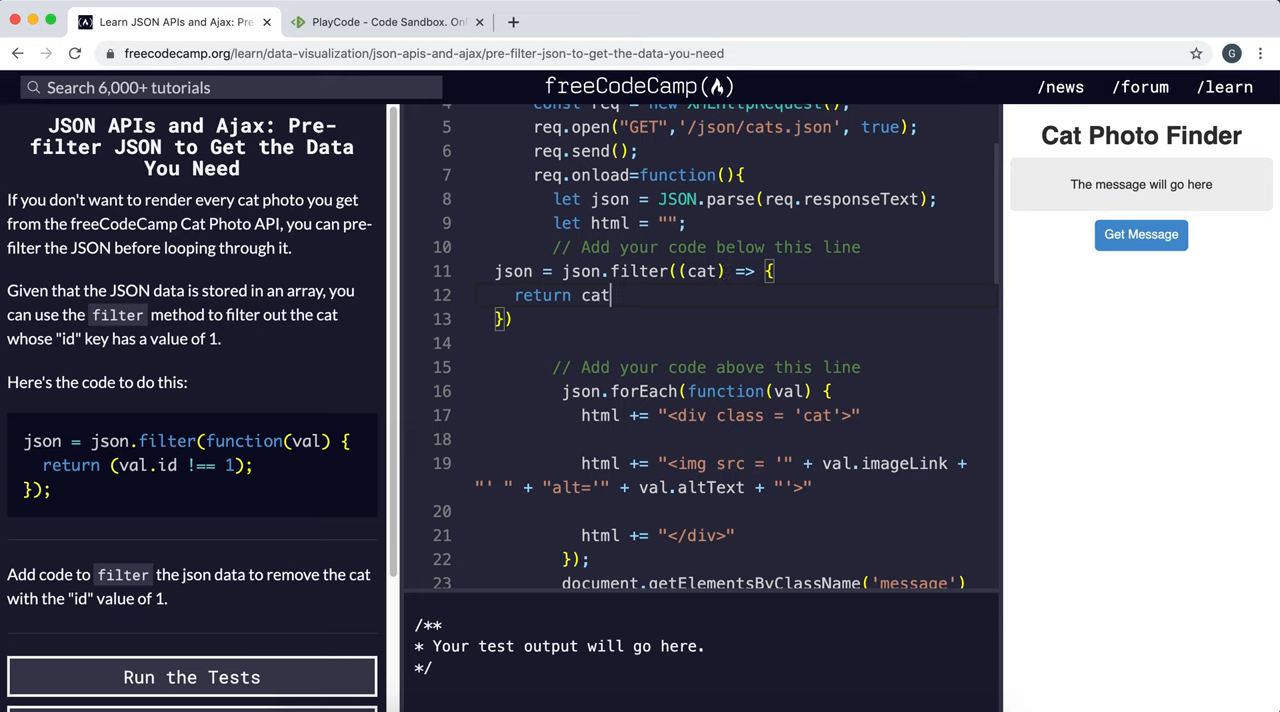
type(".id")
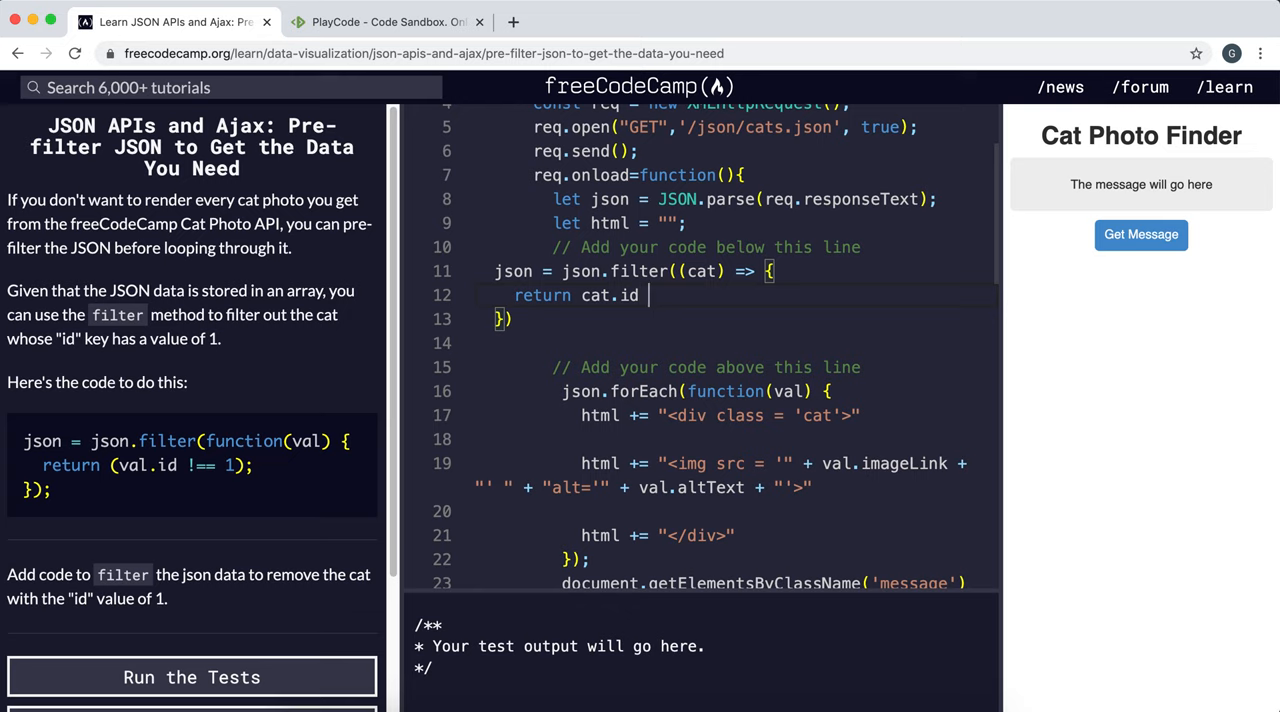
type("!== 1")
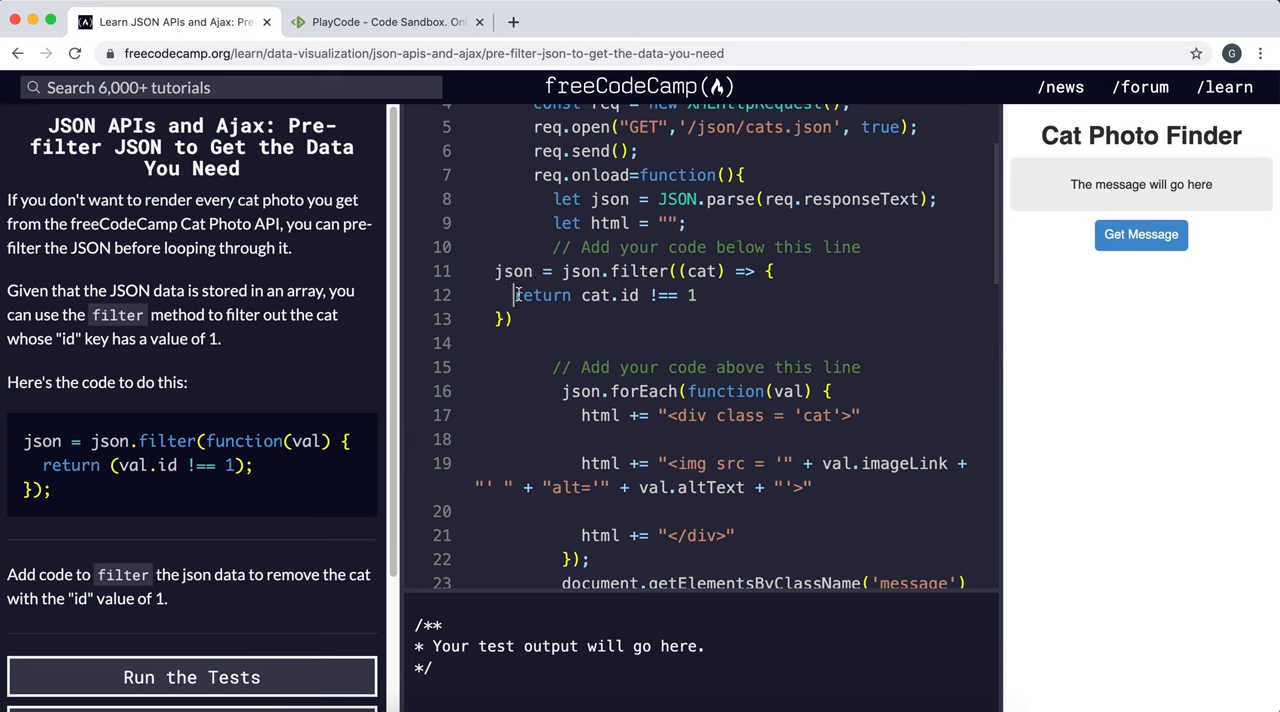
Load the filtered cat photos with Get Message and run the tests to pass the challenge.
left_click_drag(514, 294, 516, 318)
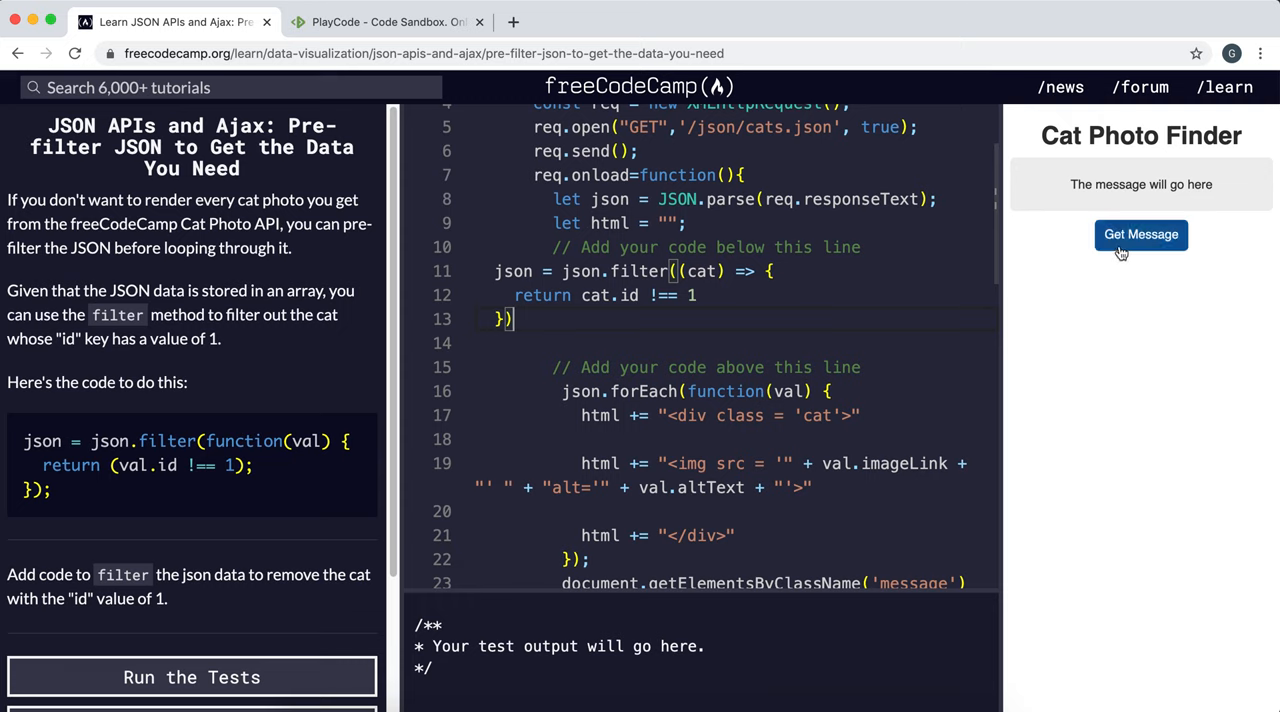
left_click(1140, 234)
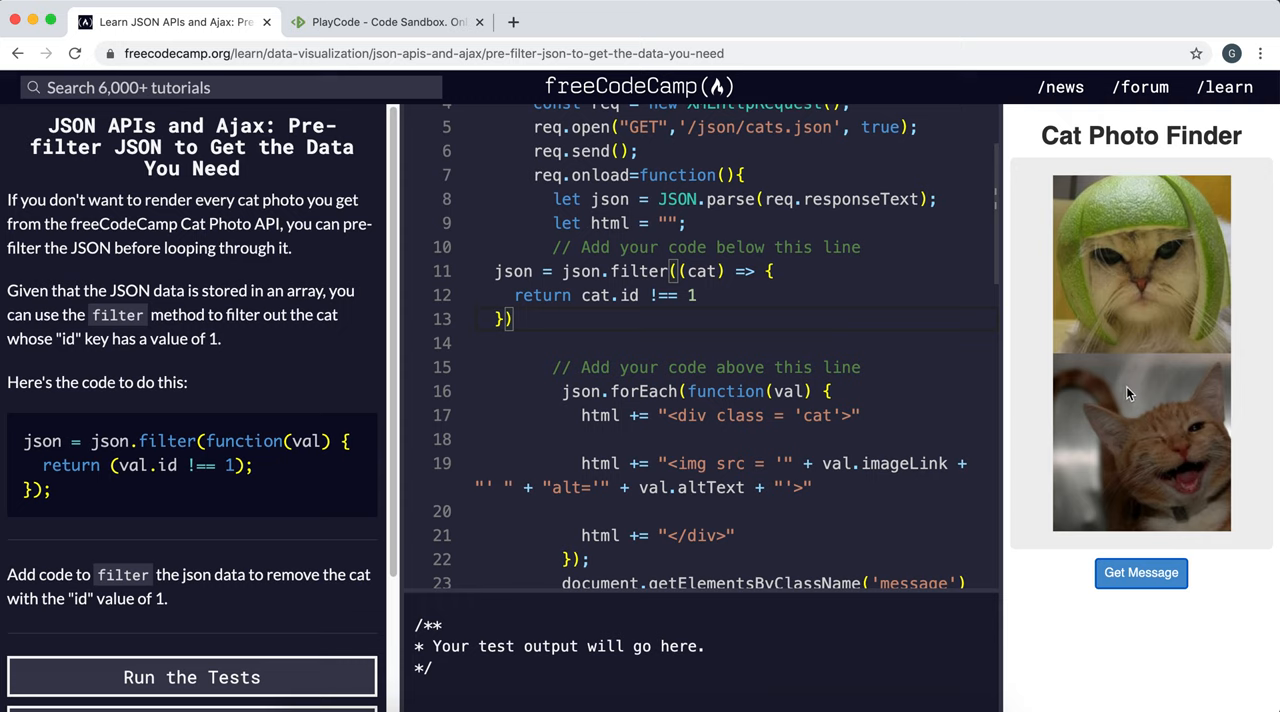
mouse_move(1204, 224)
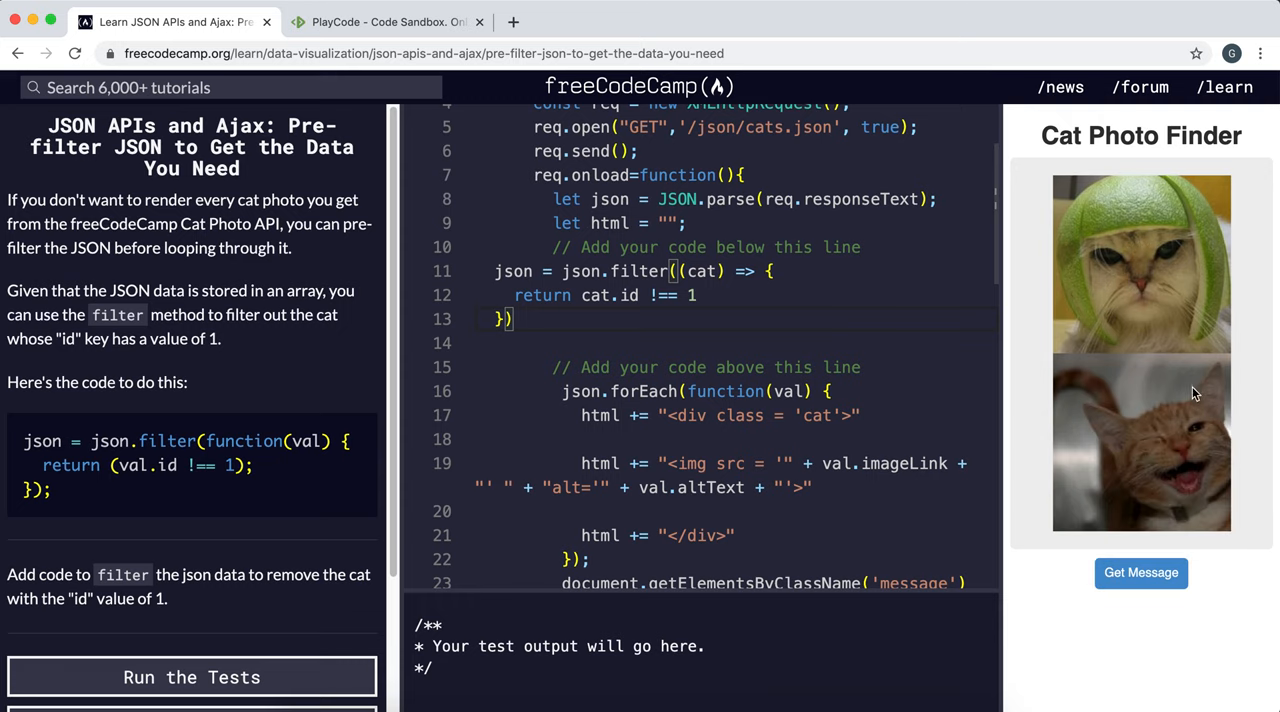
mouse_move(392, 280)
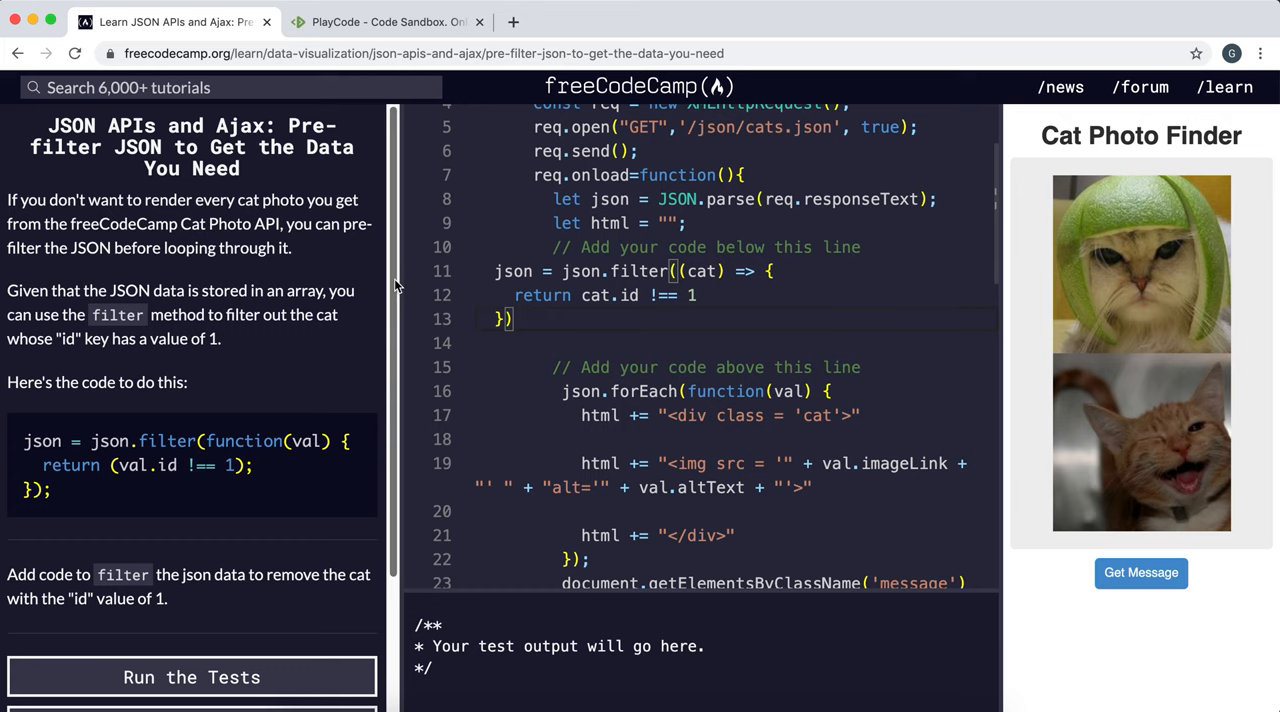
left_click(192, 676)
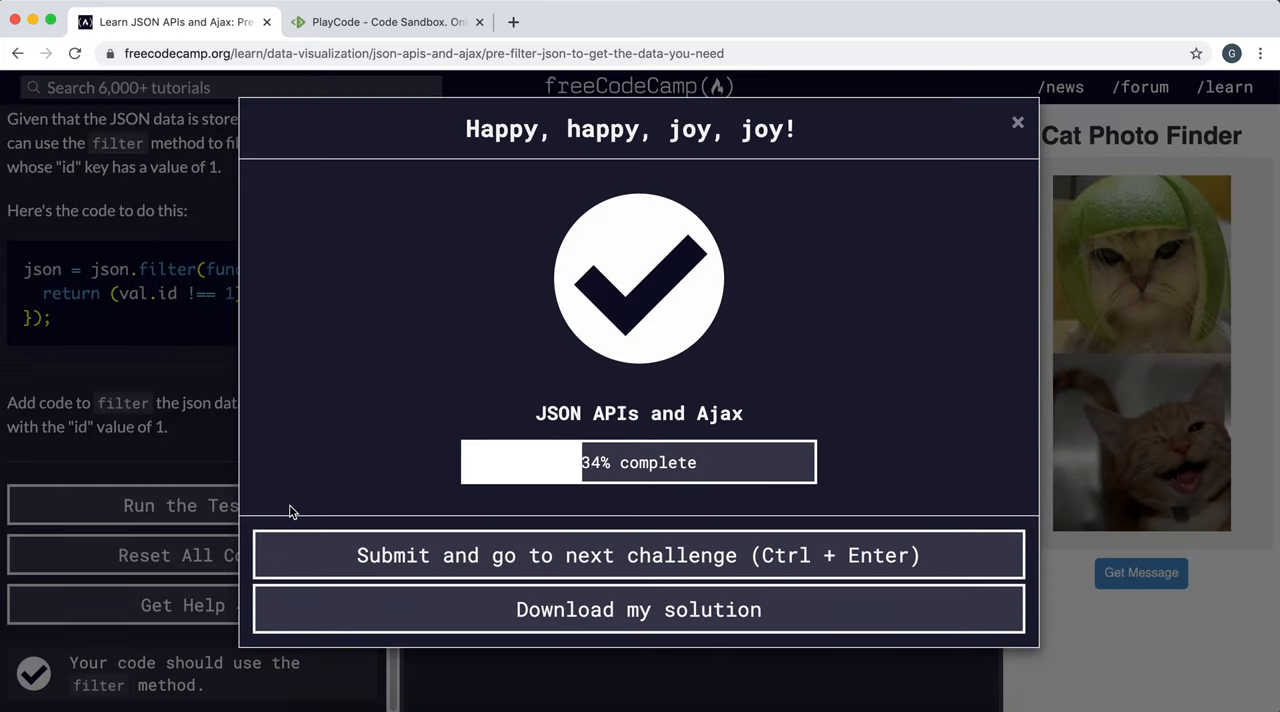